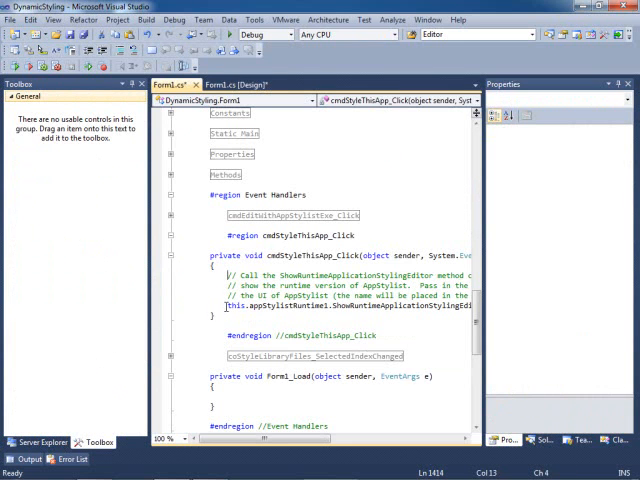
- Run the Dynamic Styling sample so its styleable application window appears
click(324, 308)
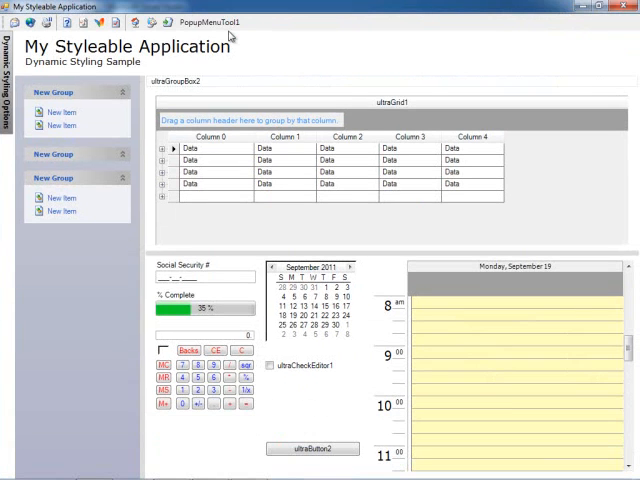
mouse_move(300, 188)
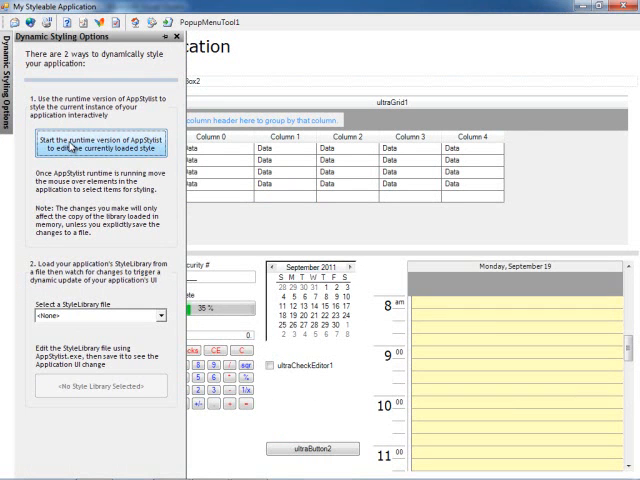
- Launch the runtime AppStylist editor against the application's currently loaded style
click(92, 144)
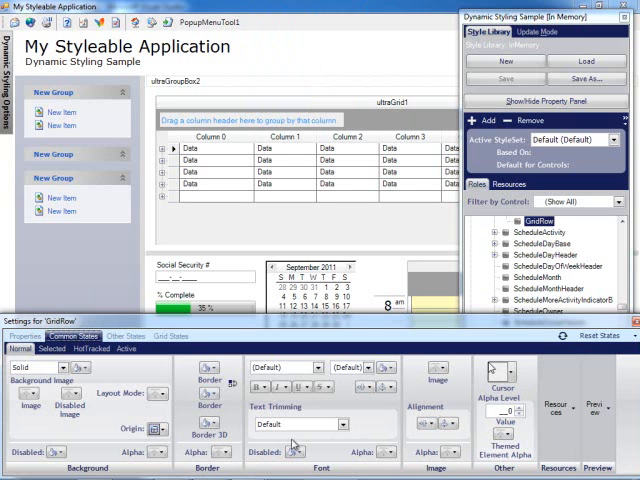
- Set the GridRow Normal-state Background colour to yellow from the colour palette
click(64, 368)
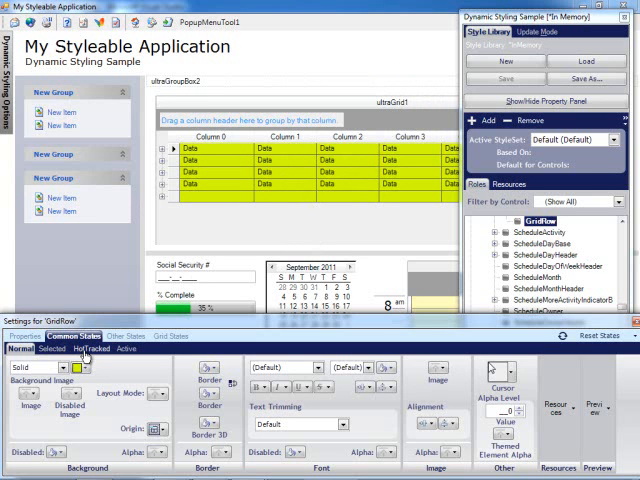
mouse_move(82, 358)
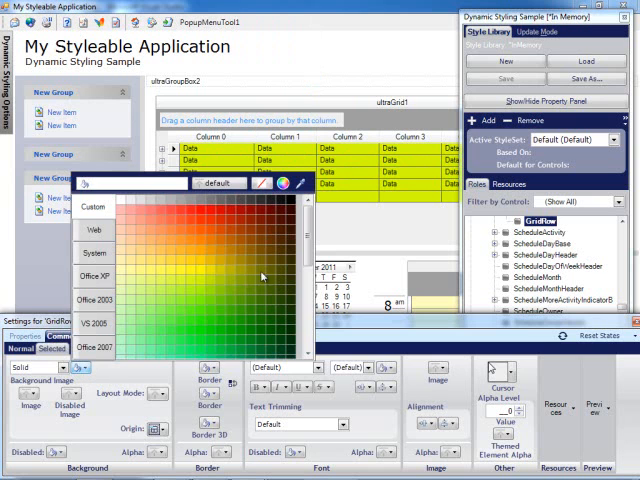
click(84, 370)
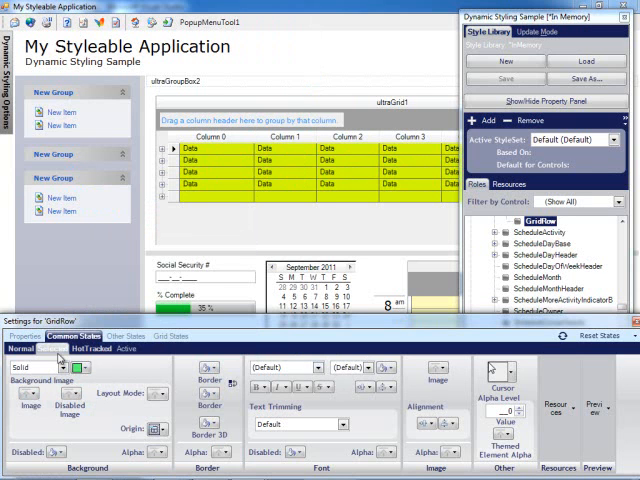
- Set the GridRow font name to Century Gothic
click(318, 368)
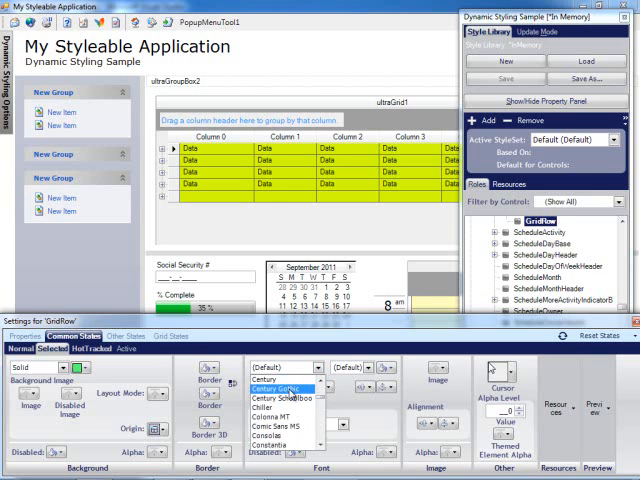
click(280, 396)
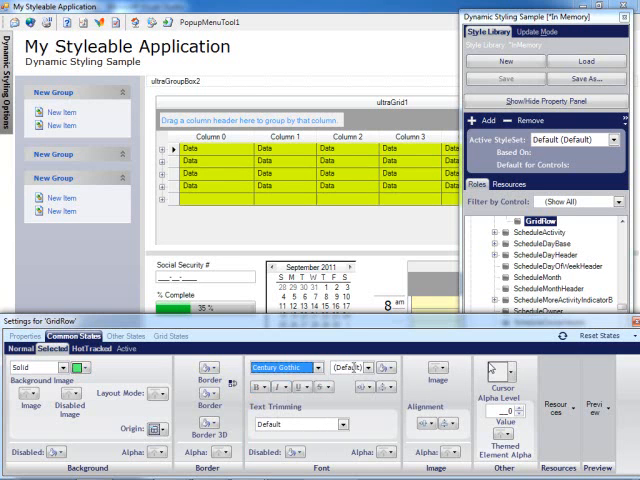
click(368, 368)
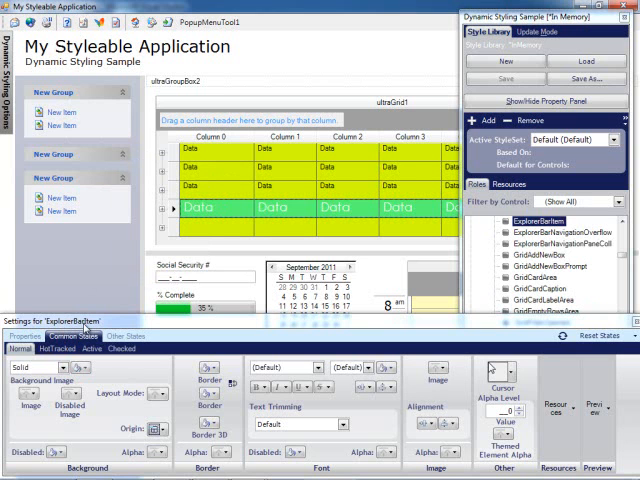
- Give ExplorerBarItem a Gradient background style with orange colours
click(22, 348)
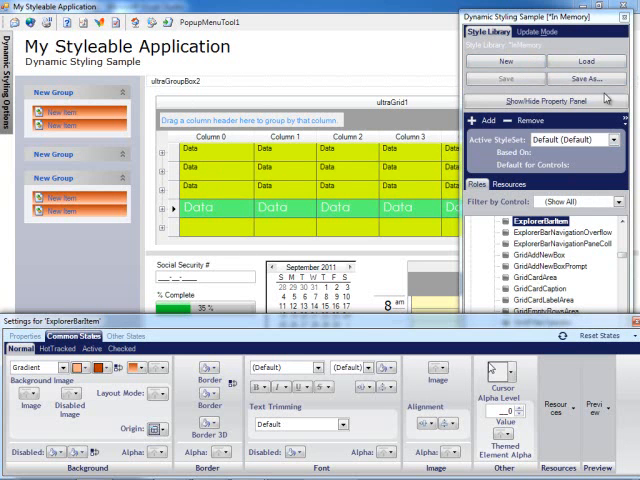
- Save the edited styling as a style library file named MyStyle
click(584, 78)
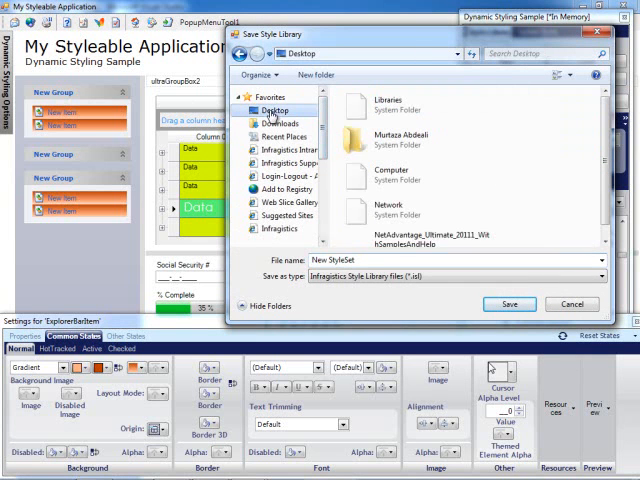
text(M)
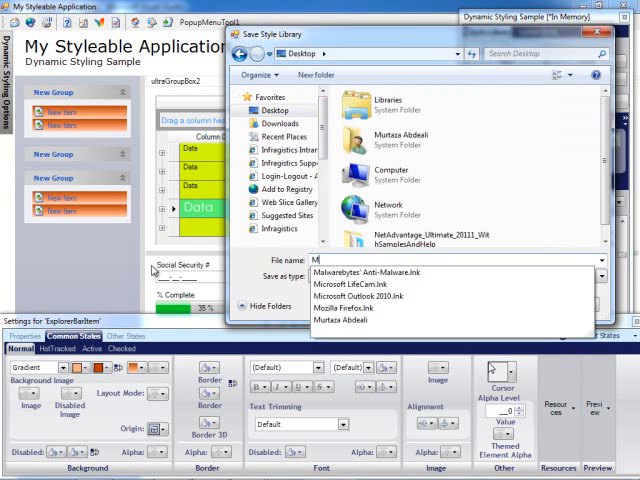
text(yStyle)
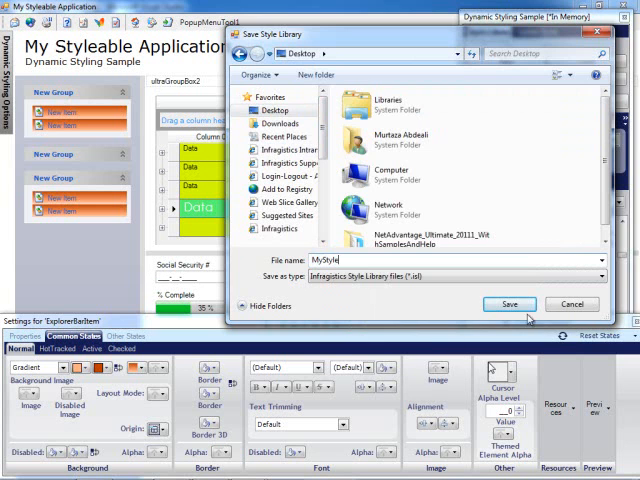
click(508, 304)
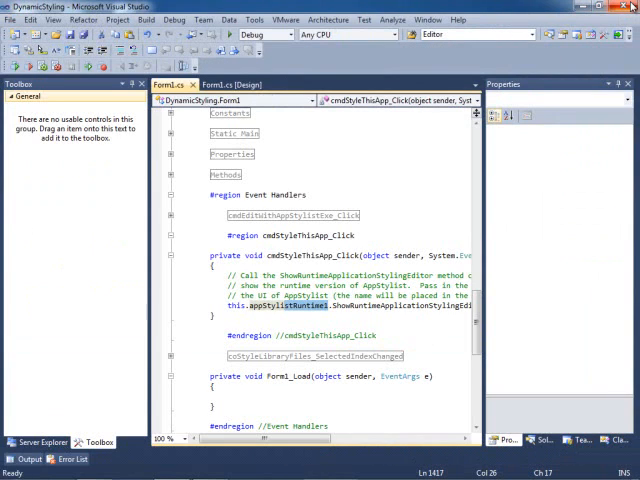
- Rerun the sample and load MyStyle.isl, restoring yellow rows and orange headers
click(228, 32)
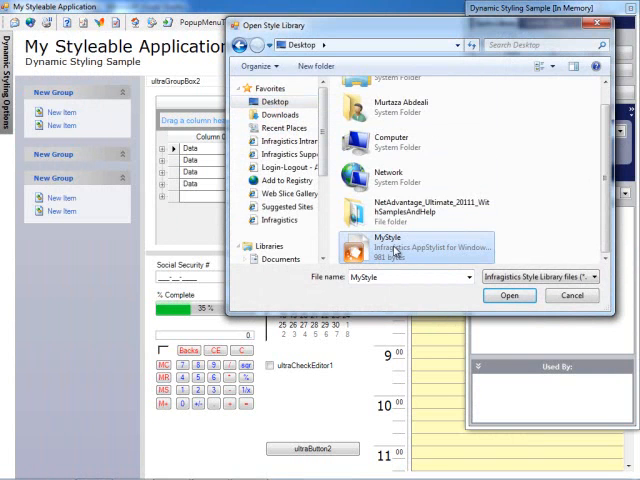
click(508, 294)
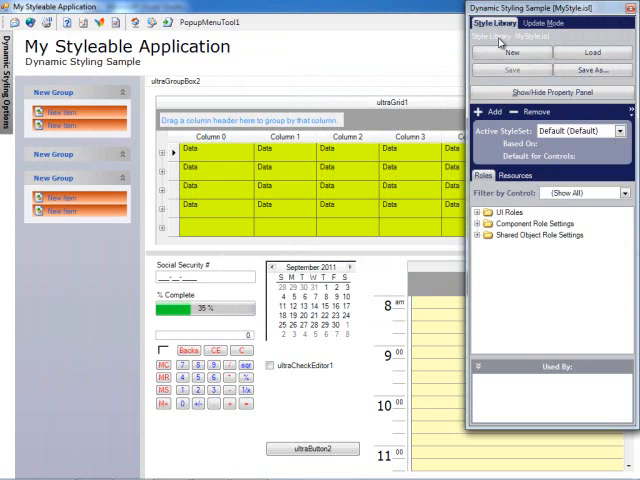
mouse_move(444, 74)
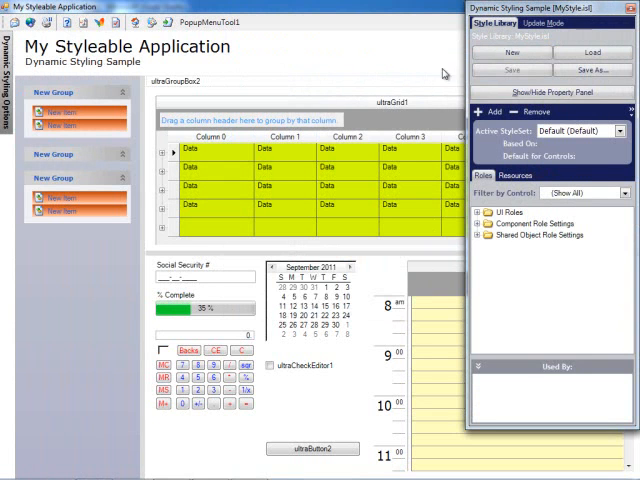